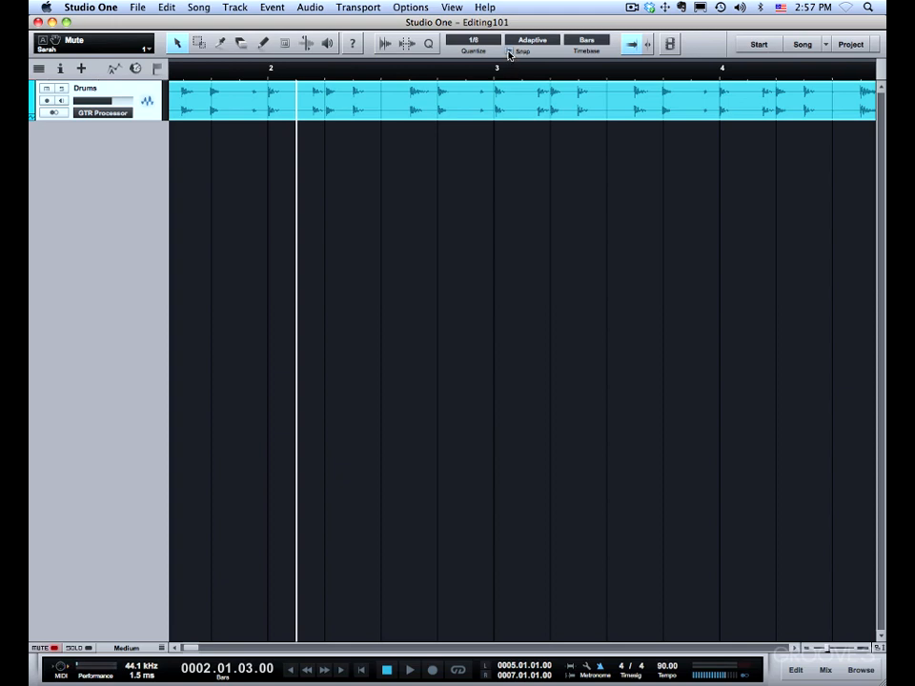
mouse_move(511, 52)
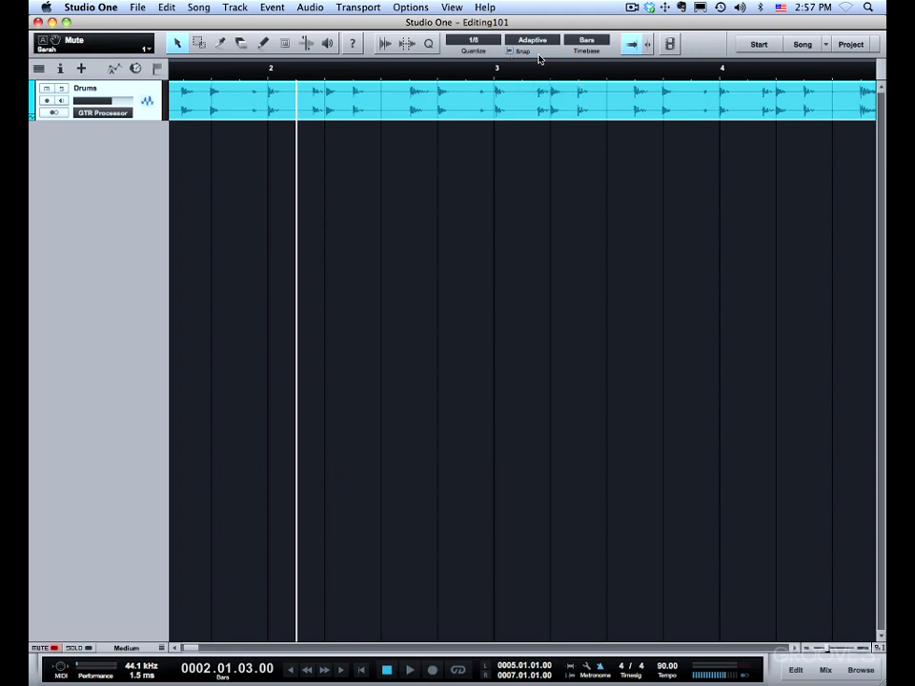
mouse_move(532, 46)
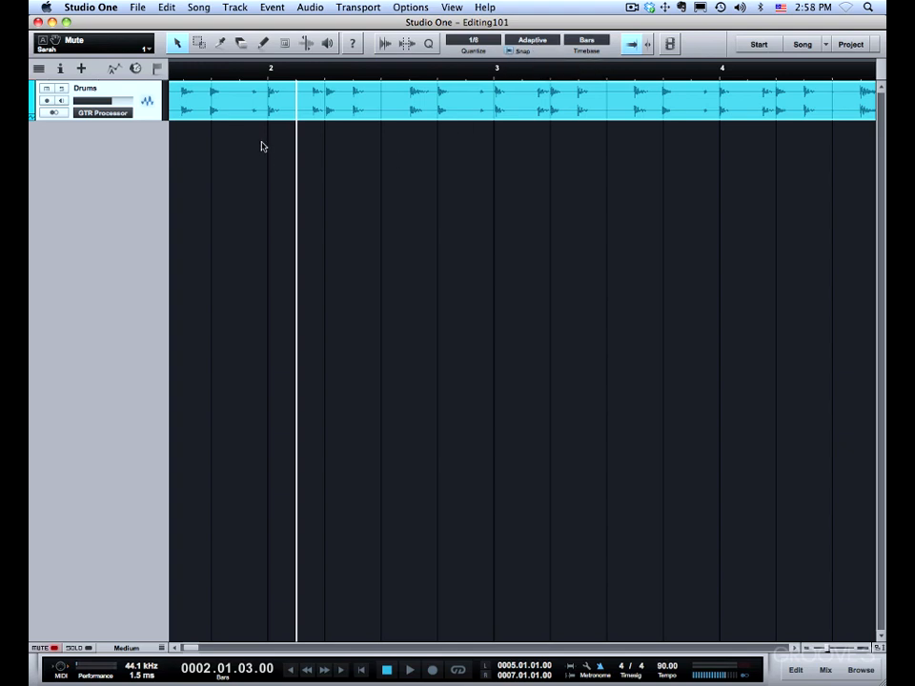
Step: Choose a finer Quantize grid value and move the drum event to start at about 2.02.01
click(472, 40)
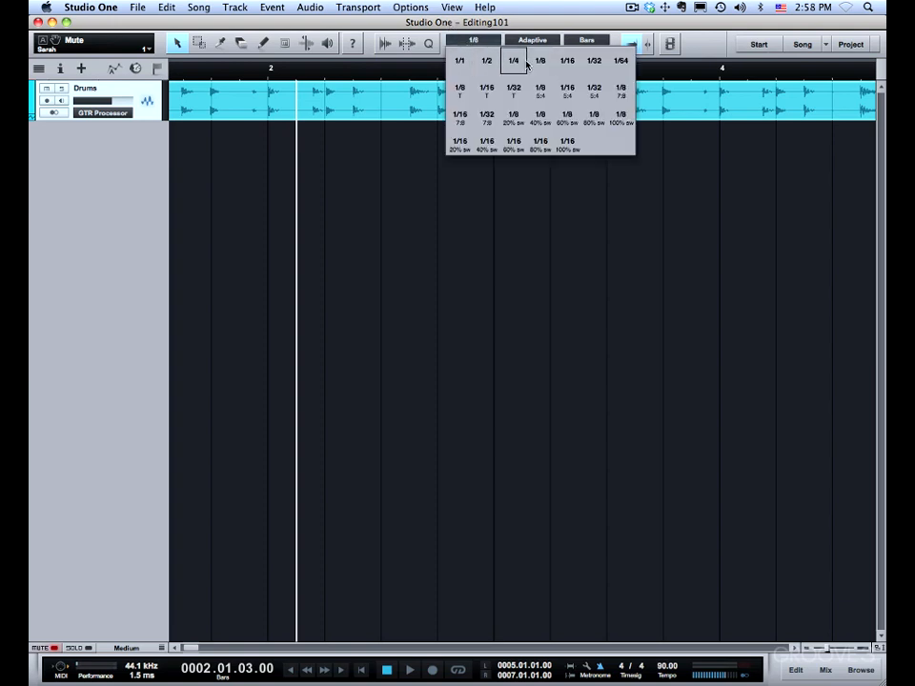
click(513, 59)
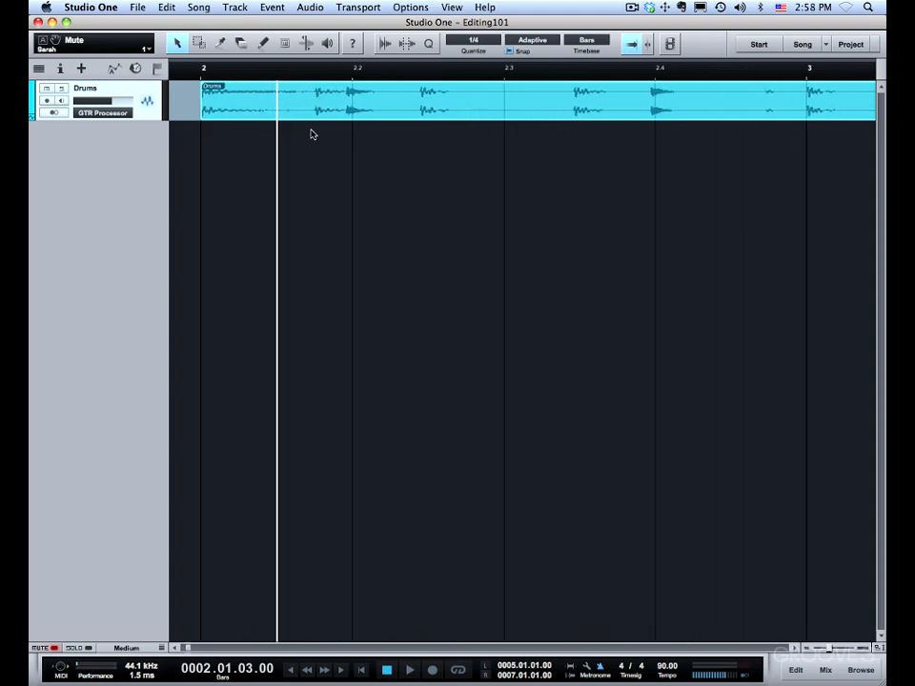
mouse_move(244, 143)
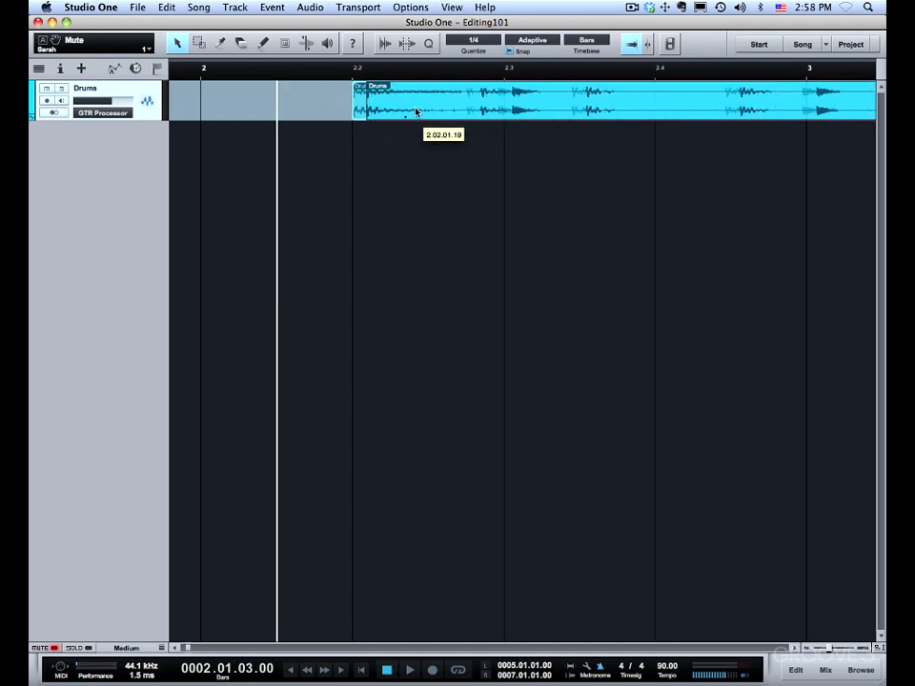
drag(416, 99, 359, 99)
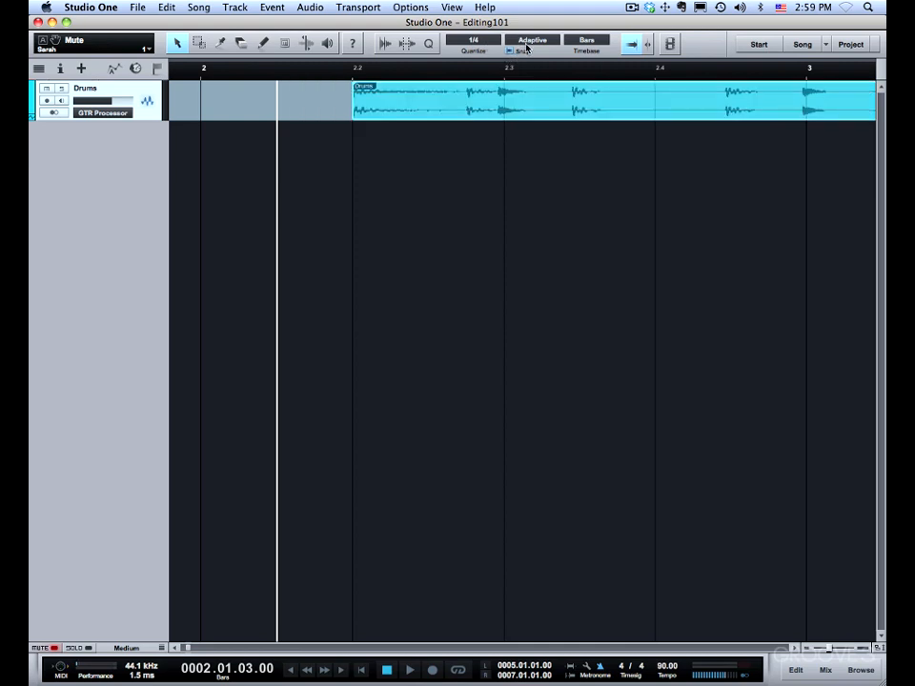
Step: Set the snap timebase to Bar so the drum event lands on bar lines, then reopen the snap menu for Adaptive
click(531, 44)
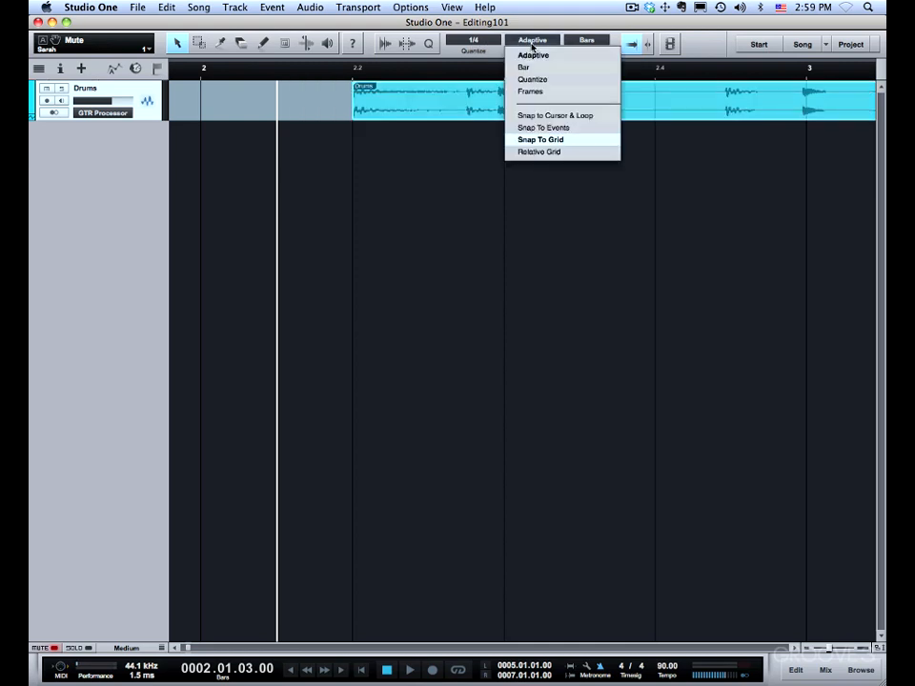
mouse_move(524, 67)
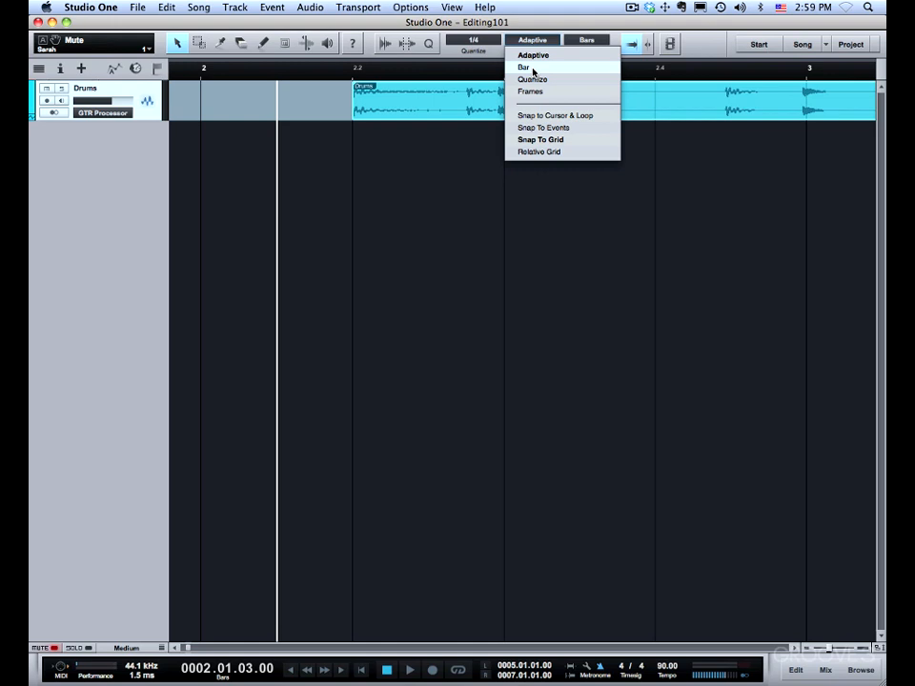
mouse_move(532, 53)
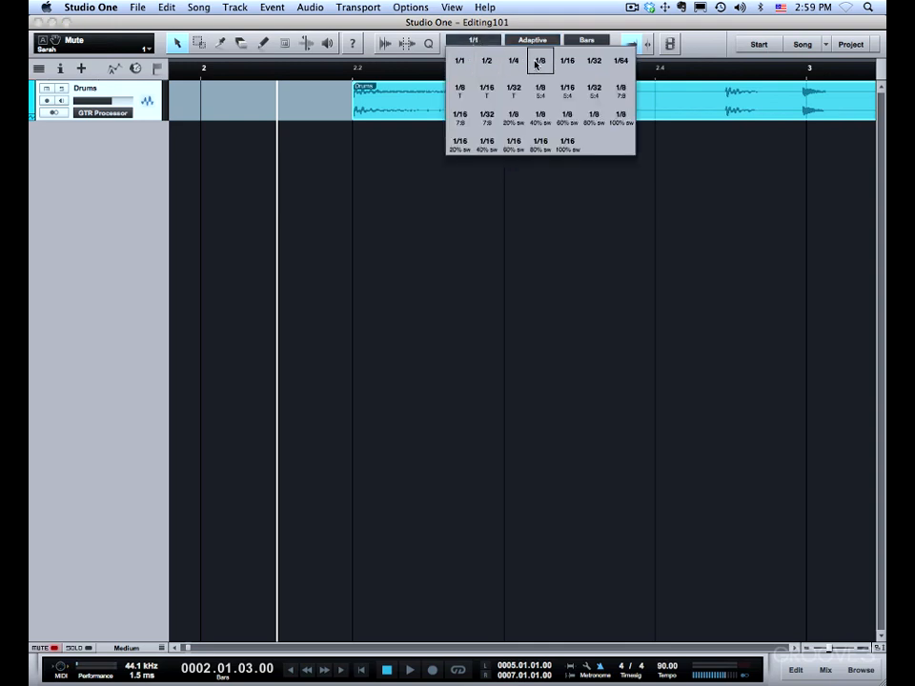
click(532, 40)
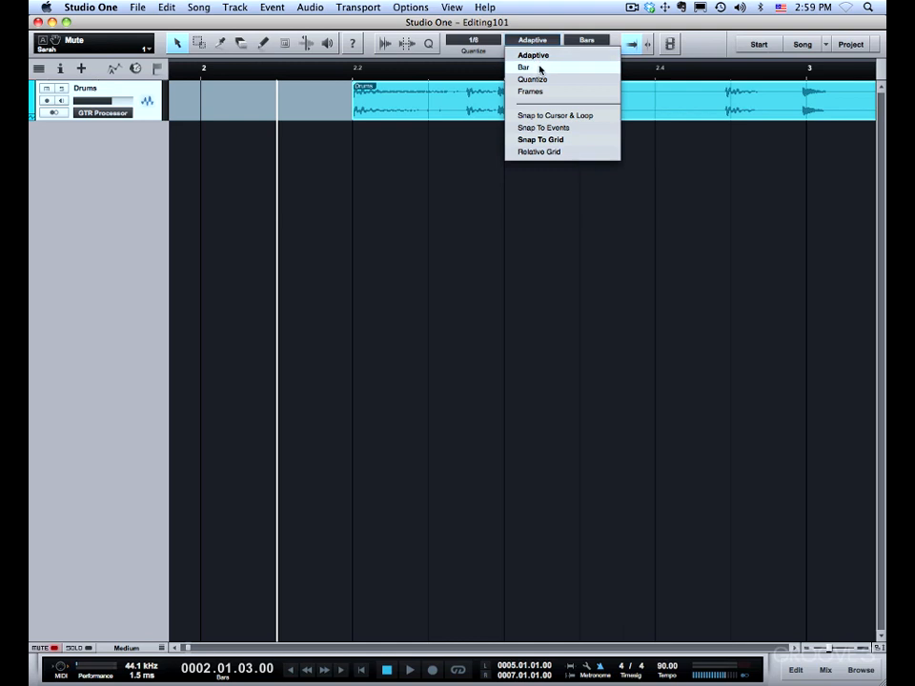
click(522, 67)
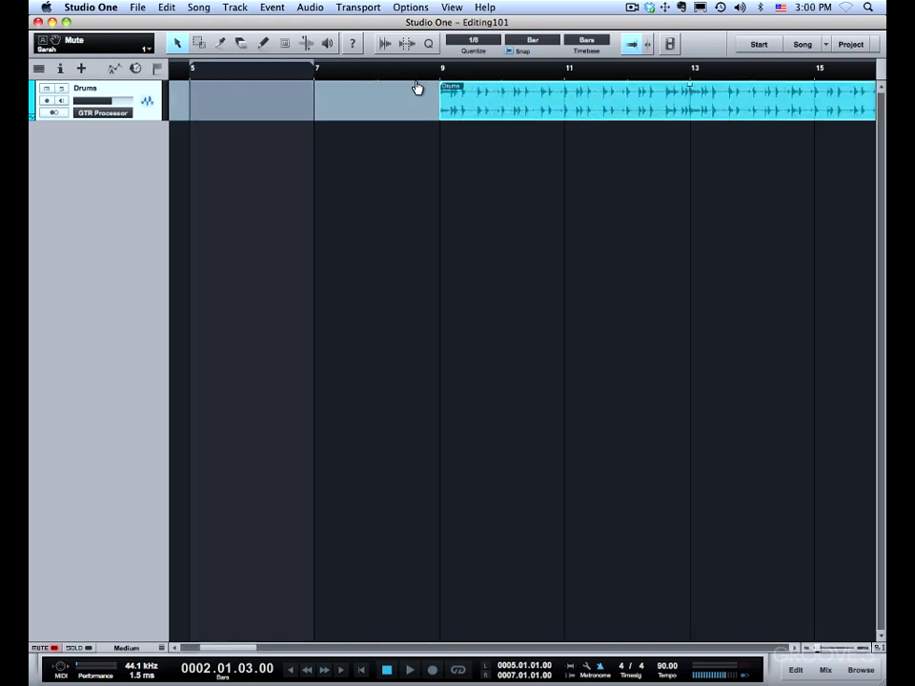
click(530, 44)
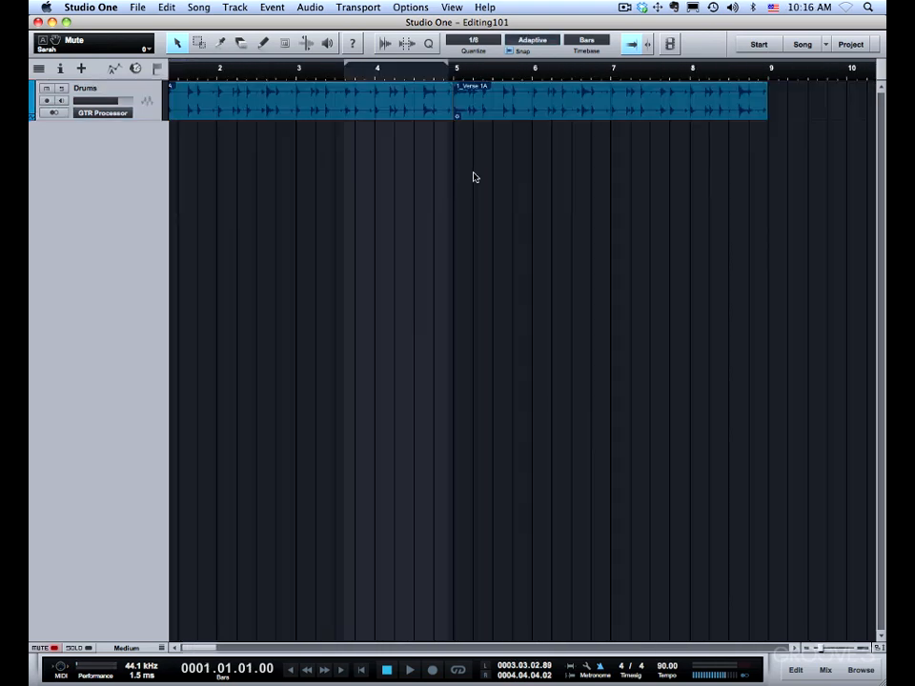
click(532, 43)
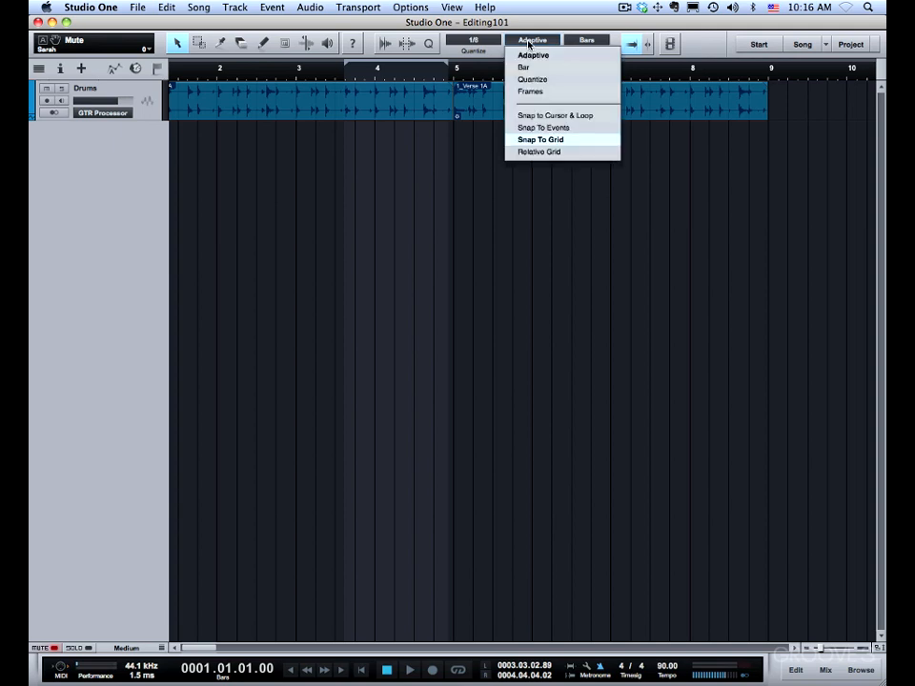
mouse_move(537, 103)
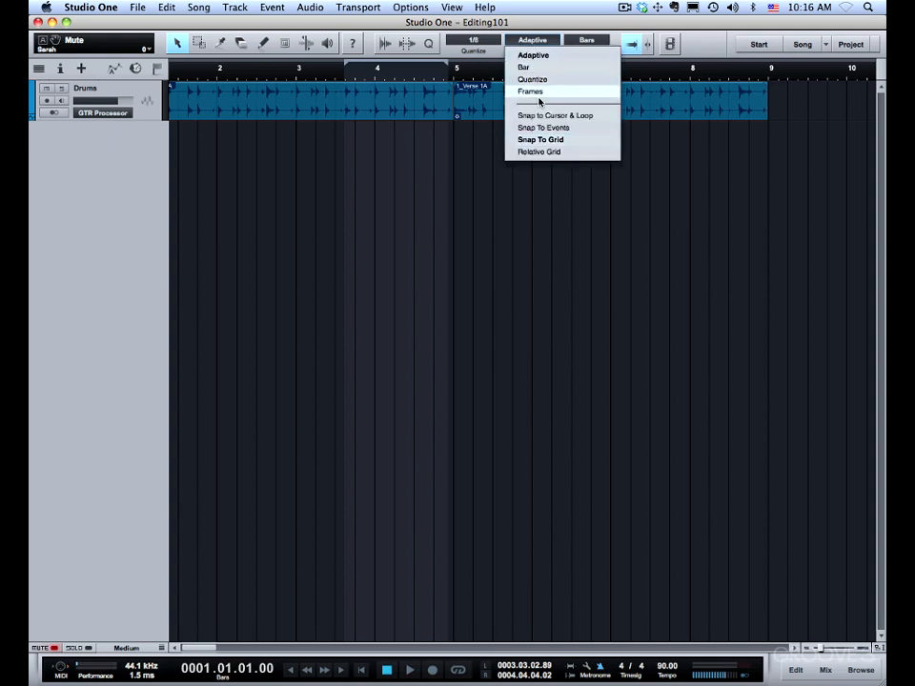
mouse_move(541, 139)
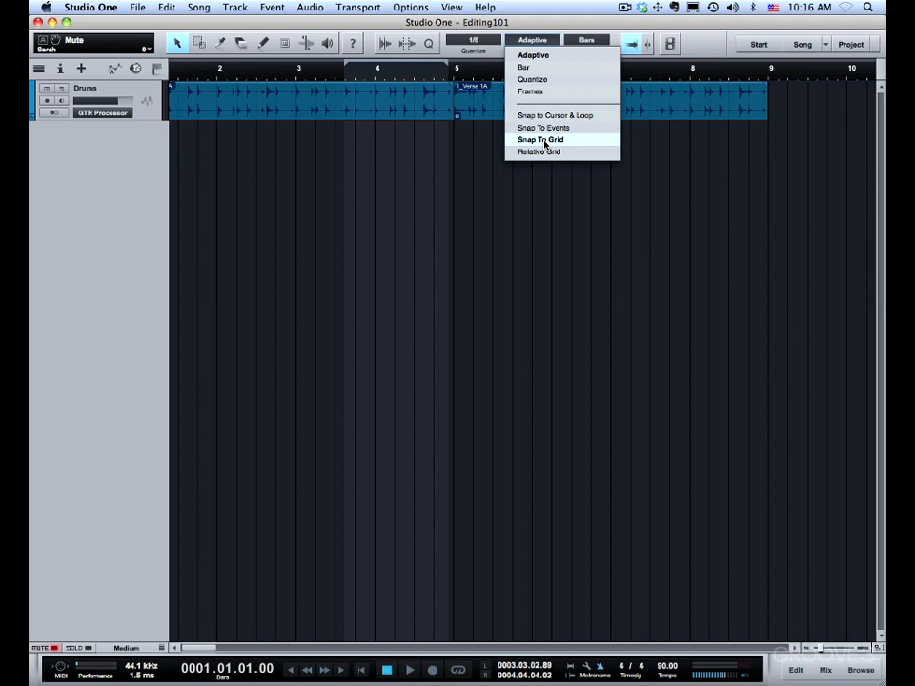
mouse_move(557, 116)
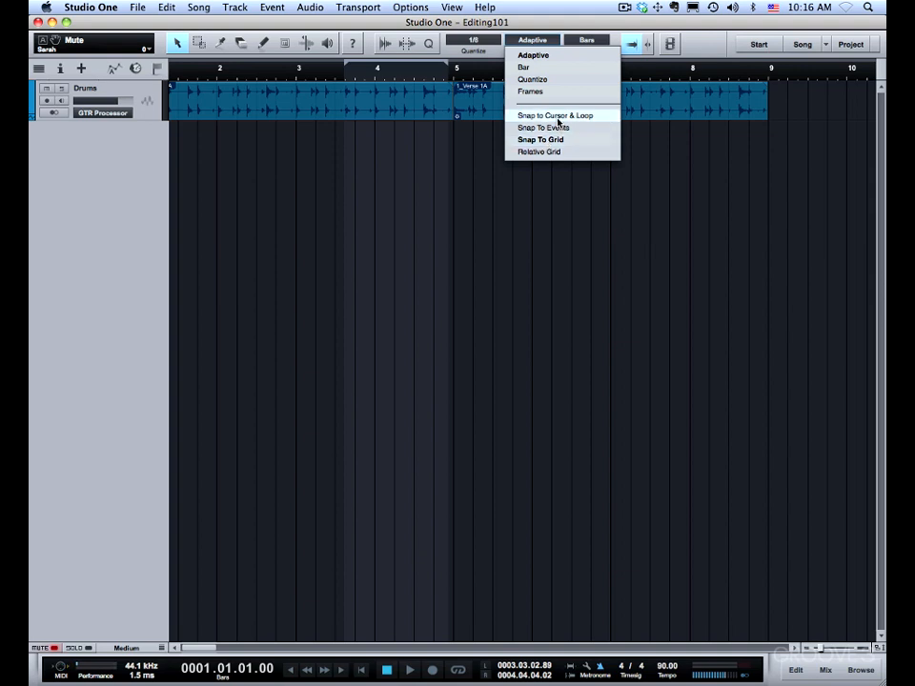
mouse_move(561, 127)
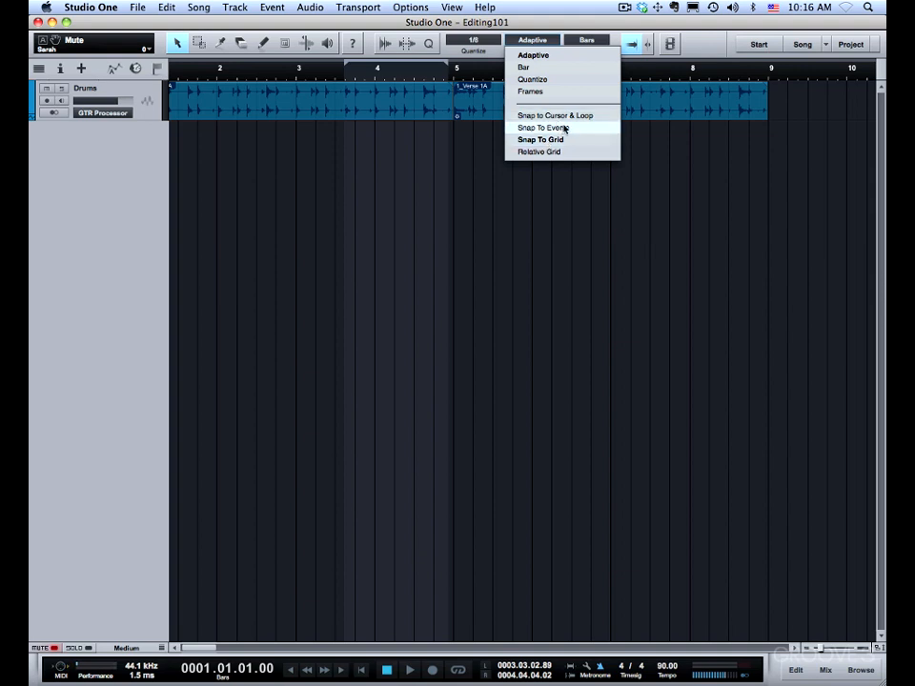
mouse_move(539, 139)
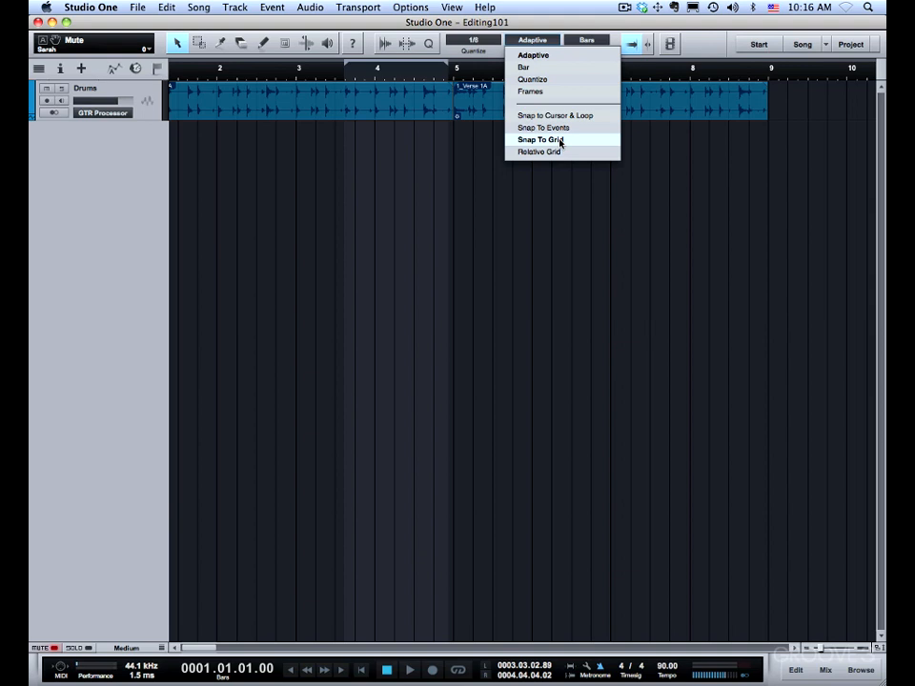
mouse_move(545, 152)
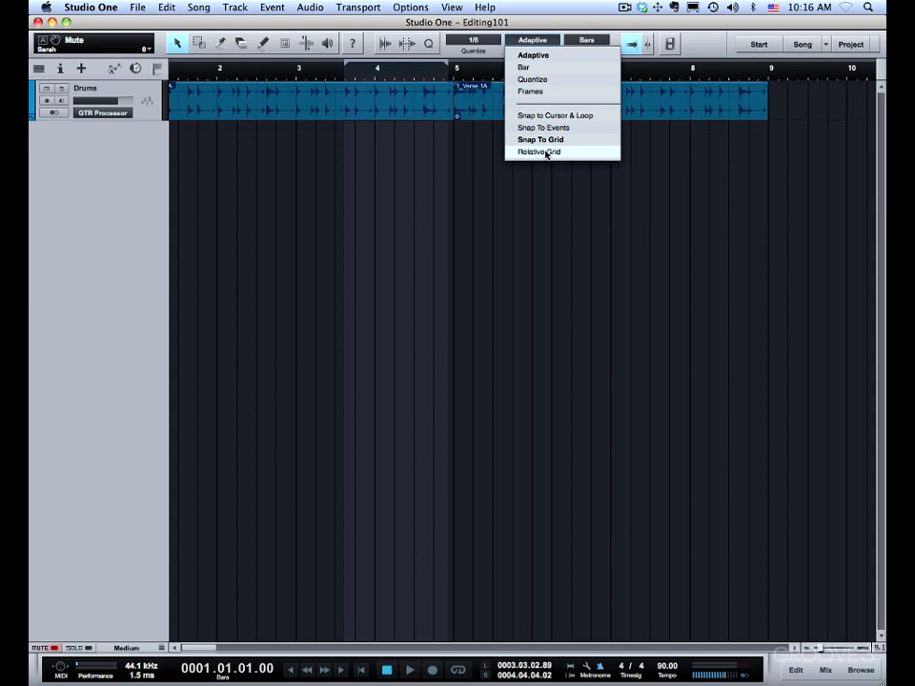
mouse_move(541, 139)
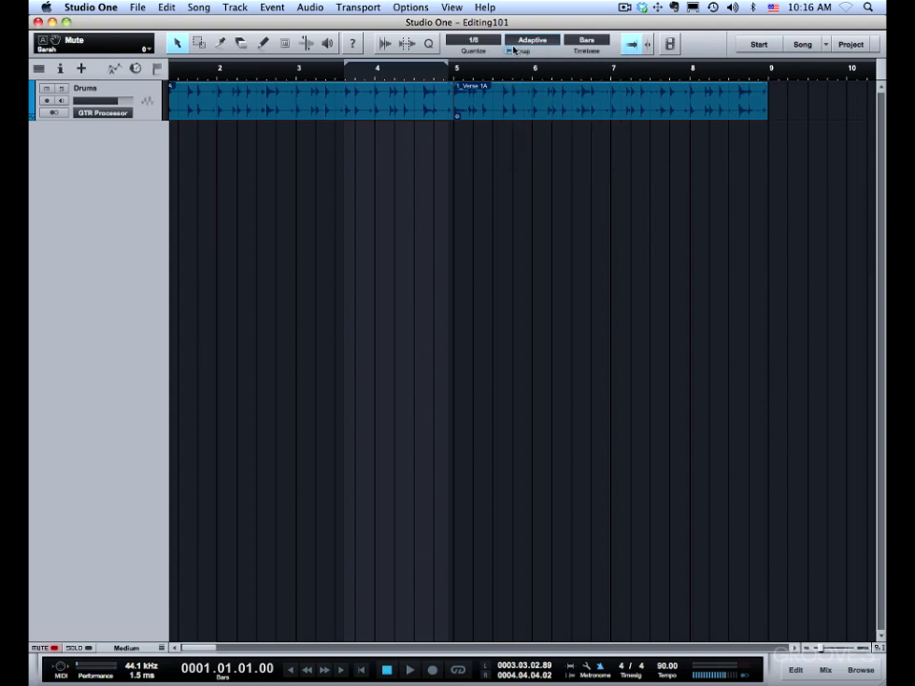
mouse_move(522, 49)
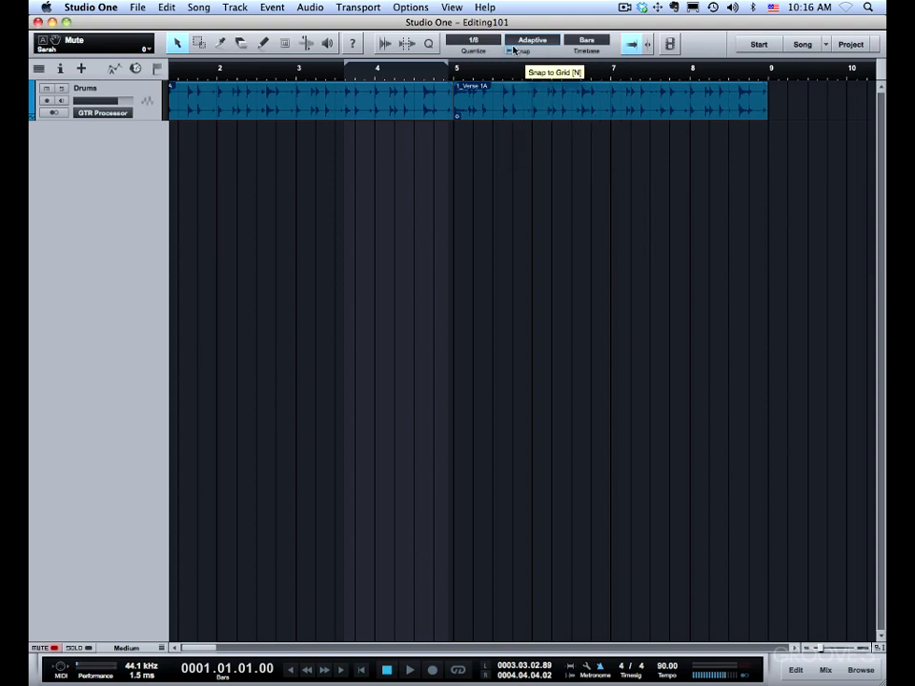
click(532, 42)
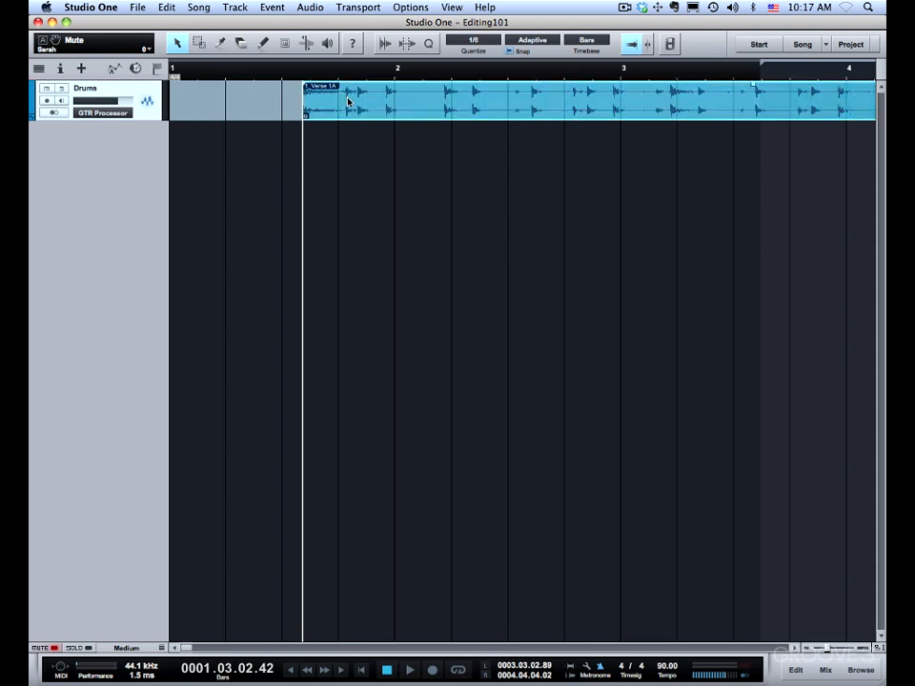
mouse_move(354, 188)
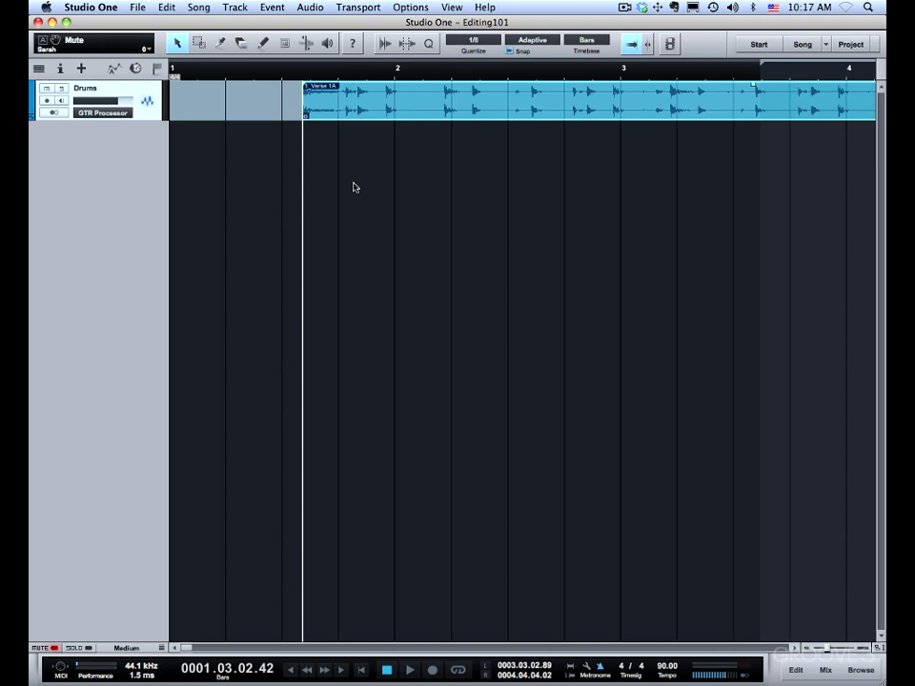
click(522, 42)
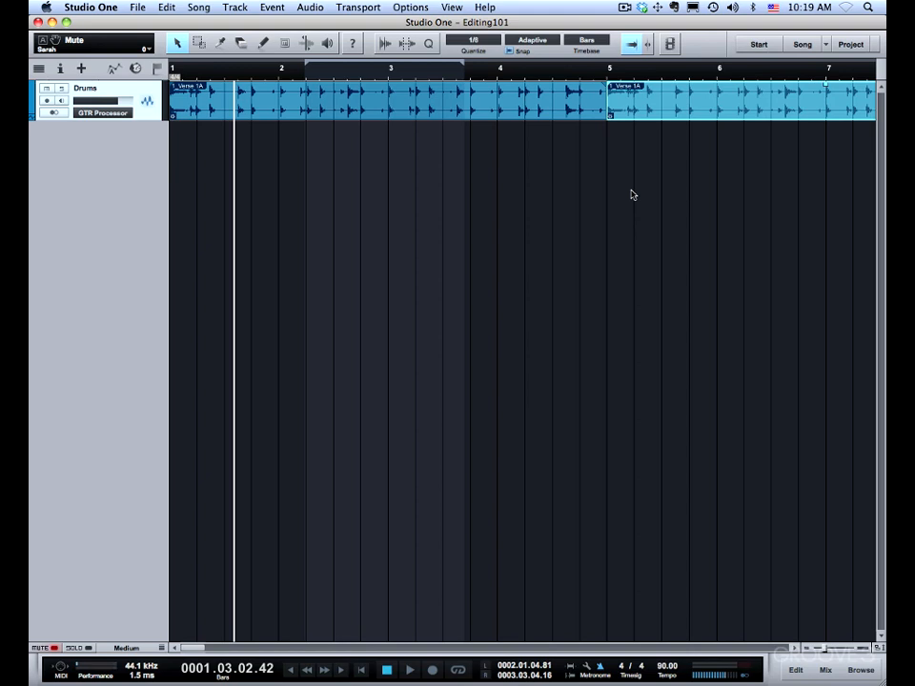
click(532, 40)
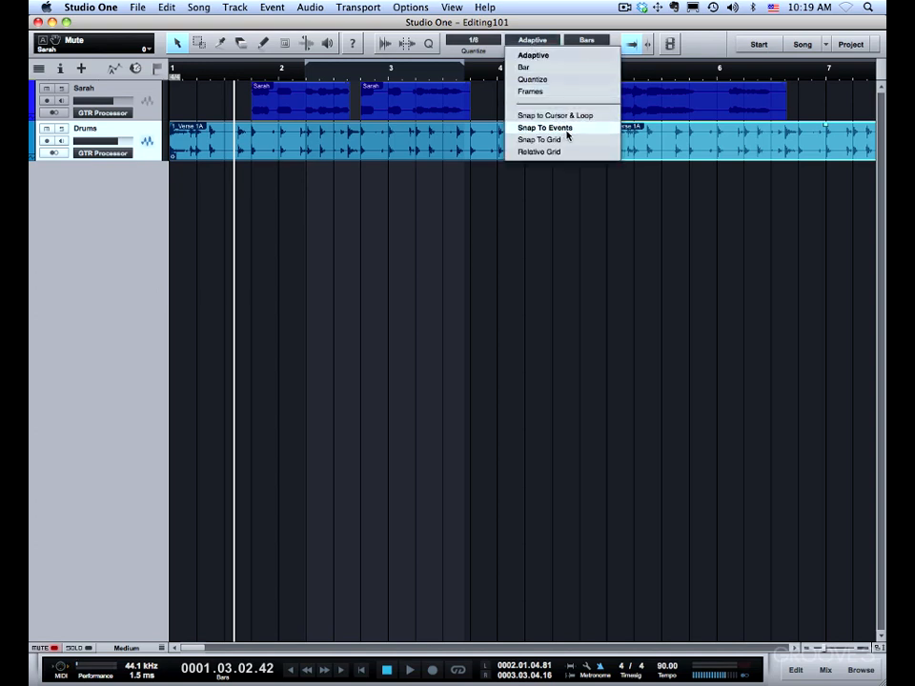
Step: Enable Snap To Events and place the Sarah vocal event against the drum event edge near bar 5
click(538, 139)
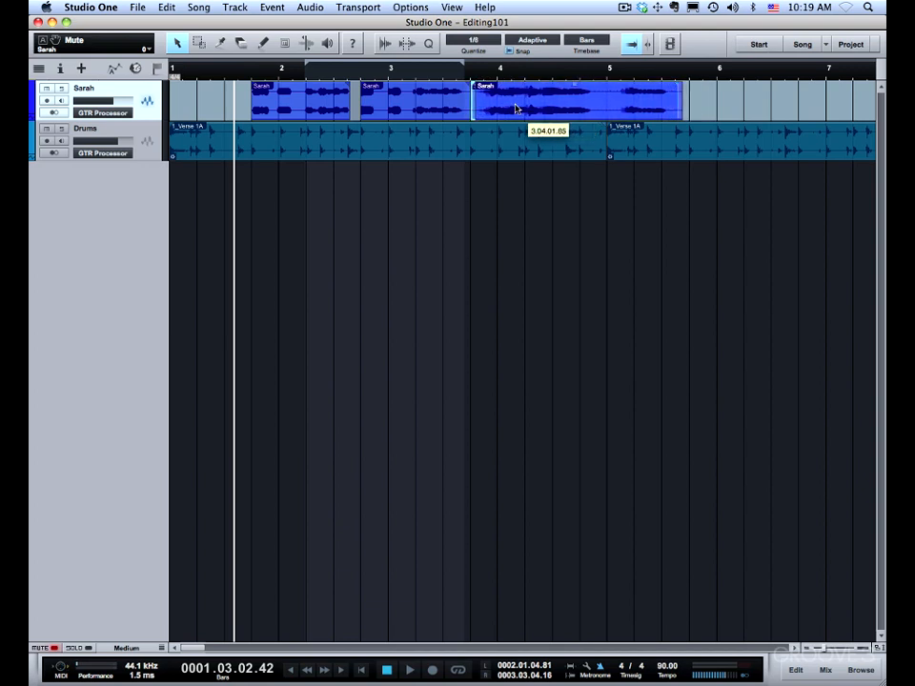
click(572, 100)
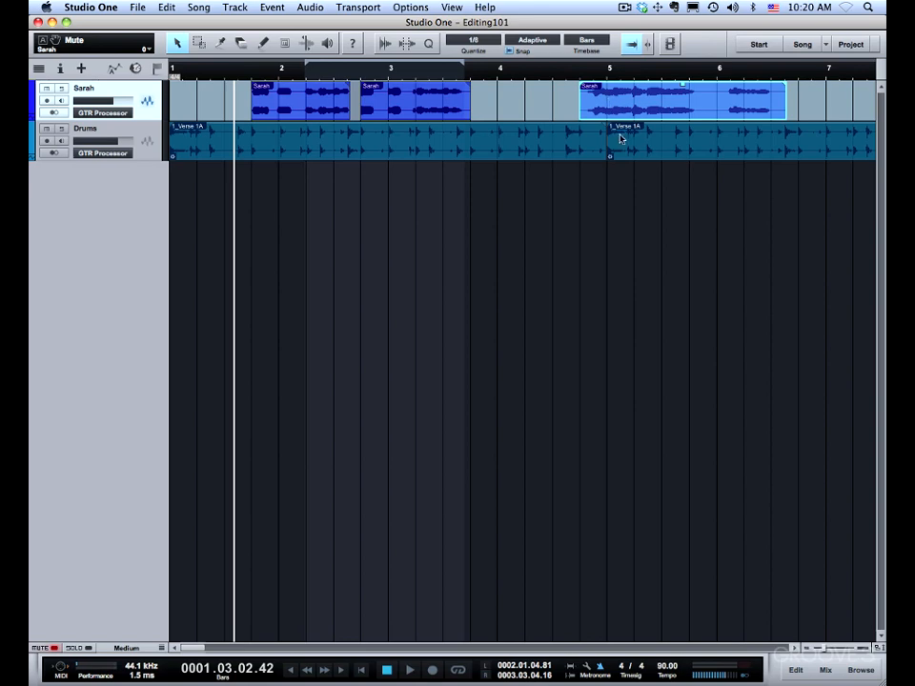
mouse_move(636, 137)
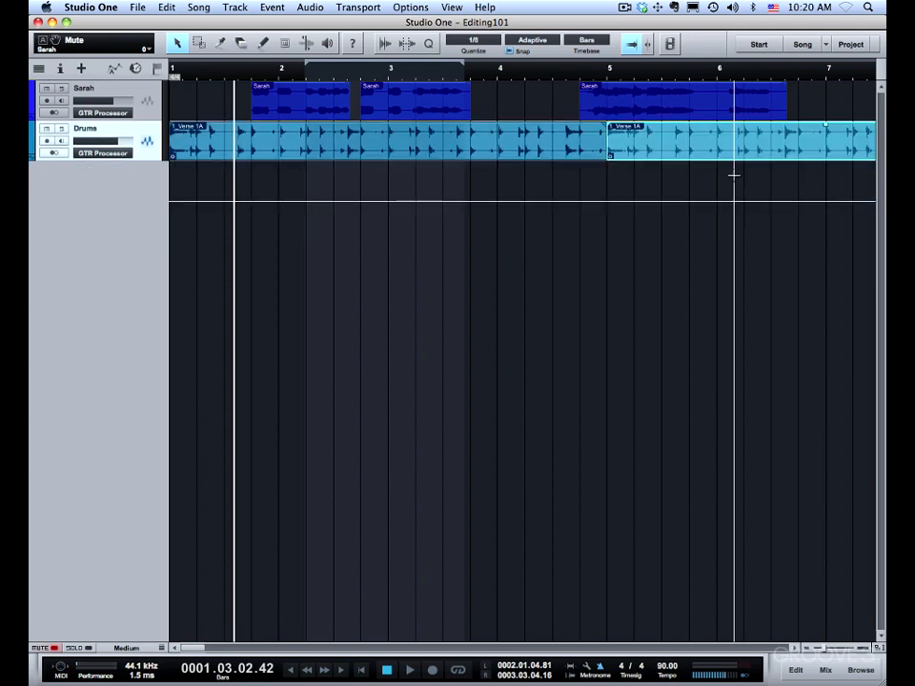
click(532, 42)
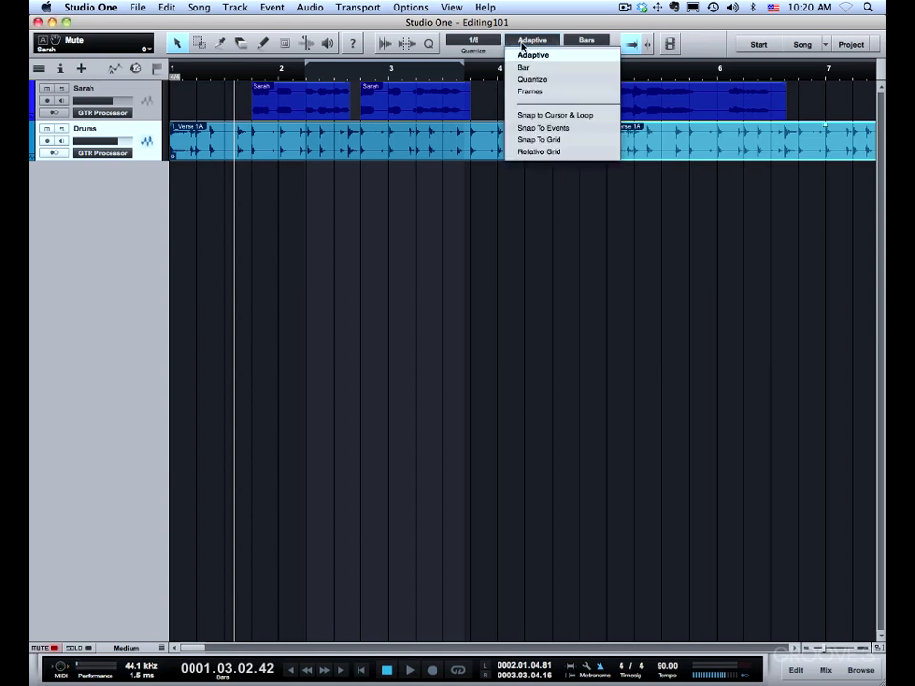
Step: Switch snapping from event edges back to Snap To Grid
click(542, 126)
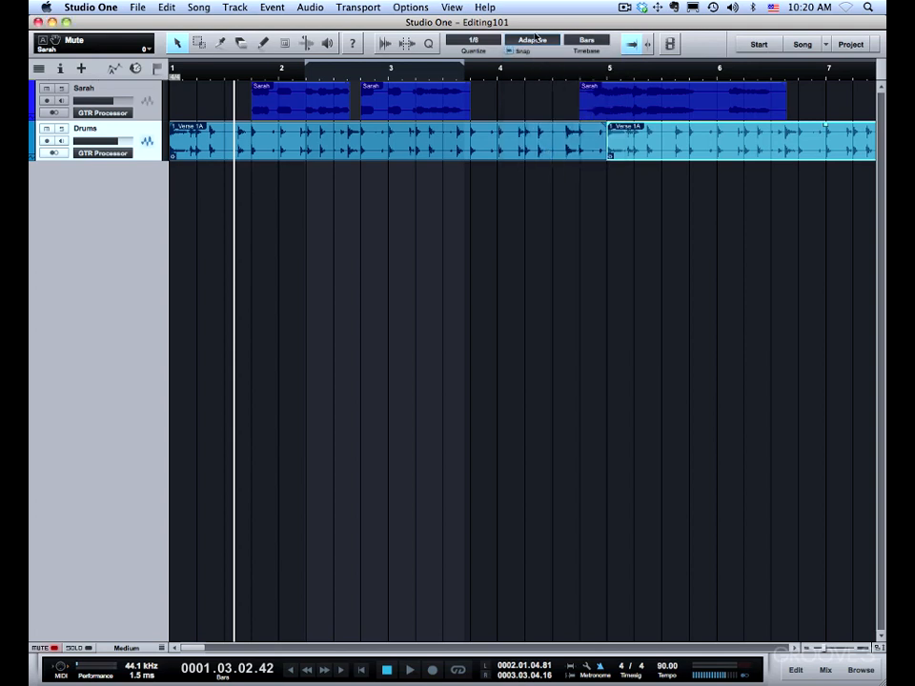
click(532, 40)
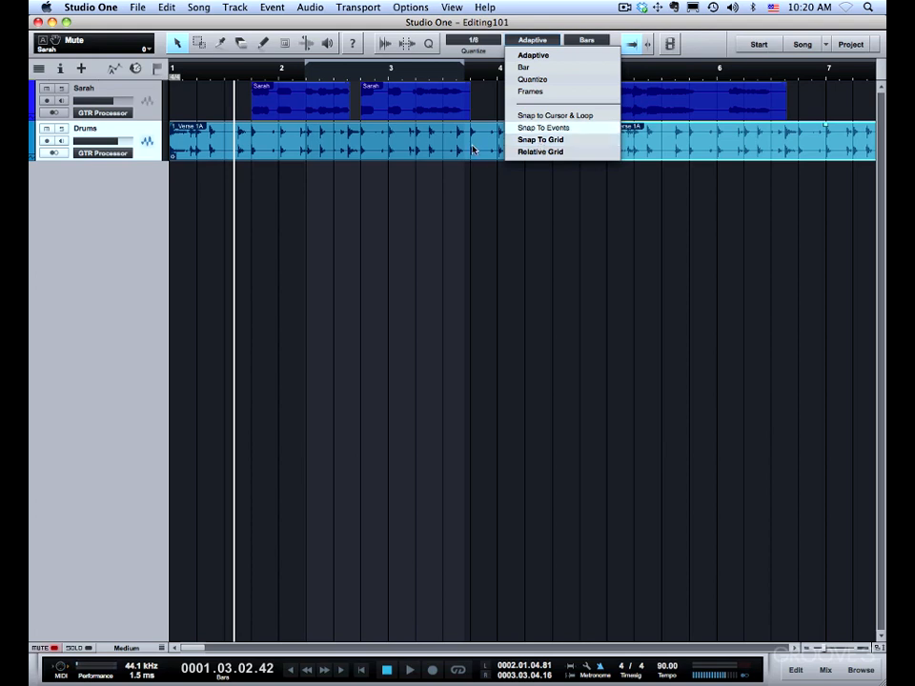
click(539, 139)
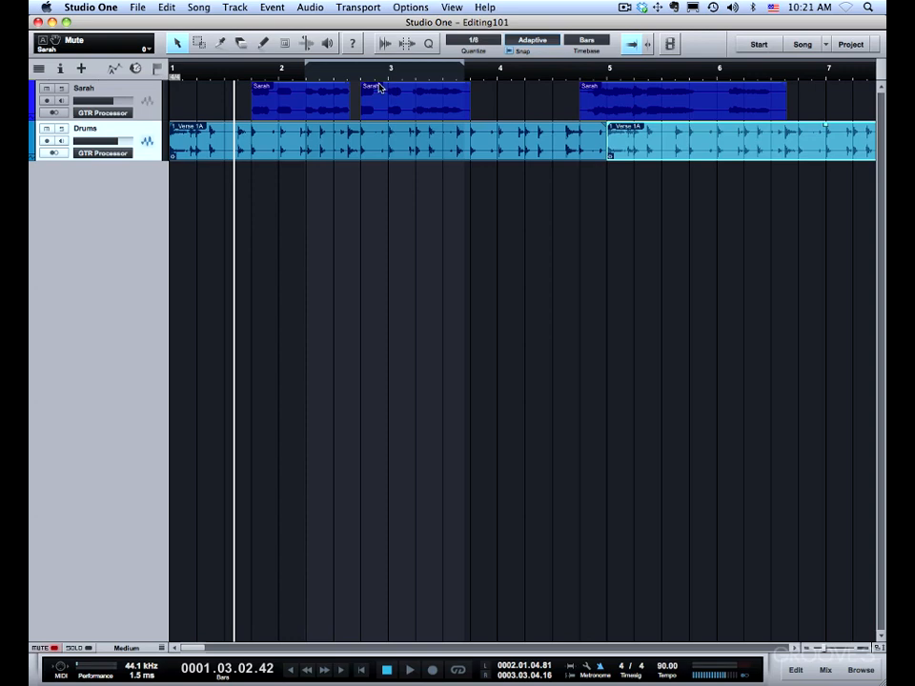
mouse_move(366, 95)
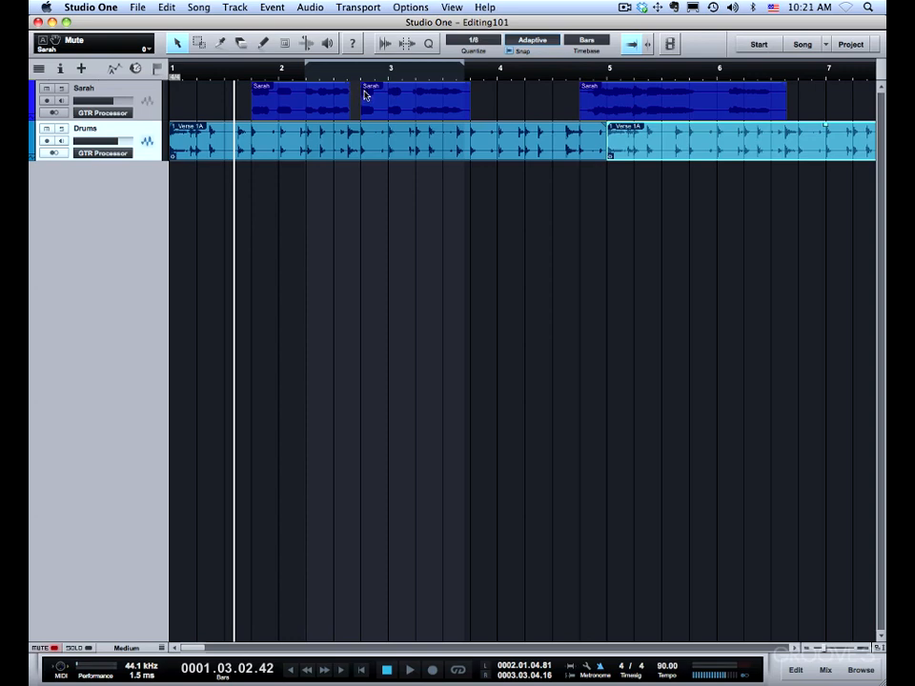
Step: Set the snap timebase to whole bars after browsing the quantize values
click(473, 42)
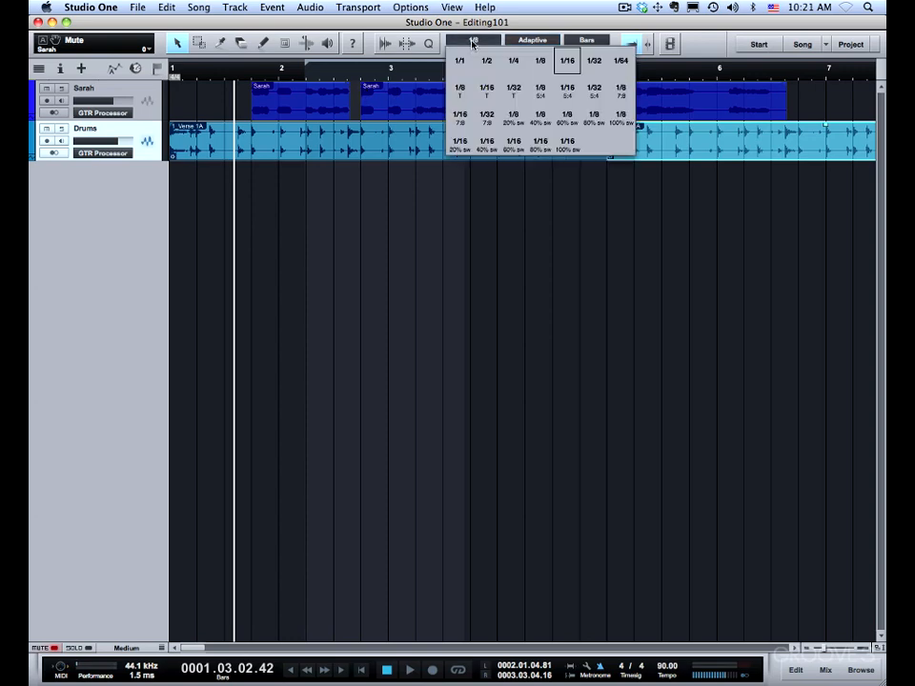
click(532, 44)
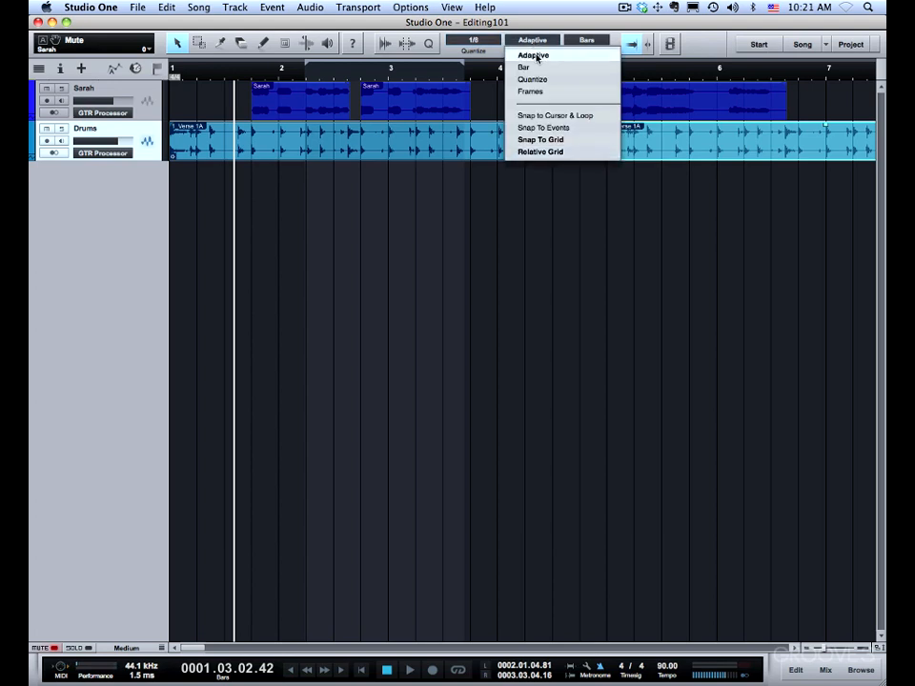
click(525, 66)
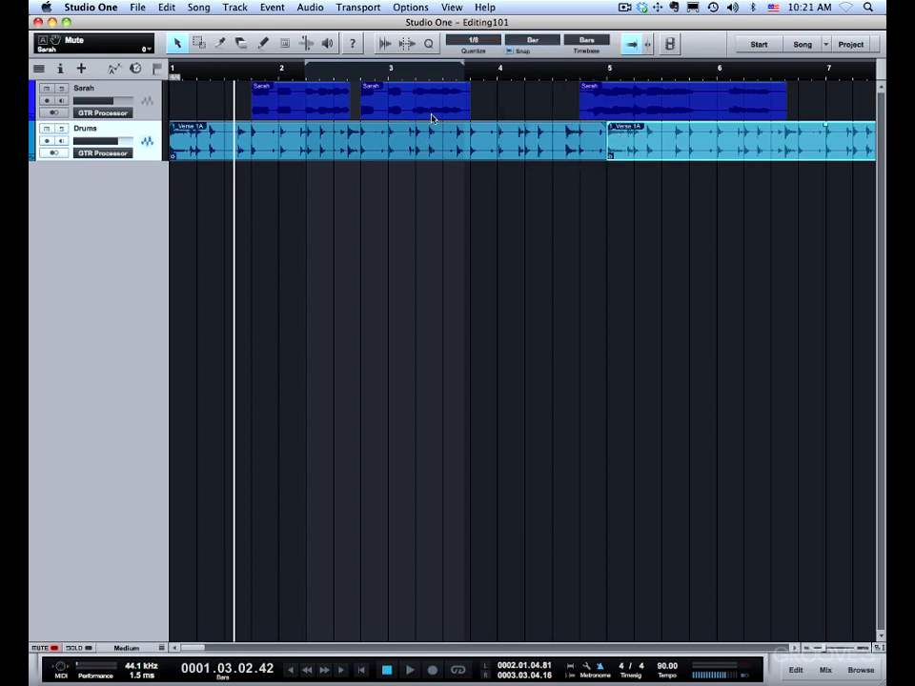
mouse_move(385, 86)
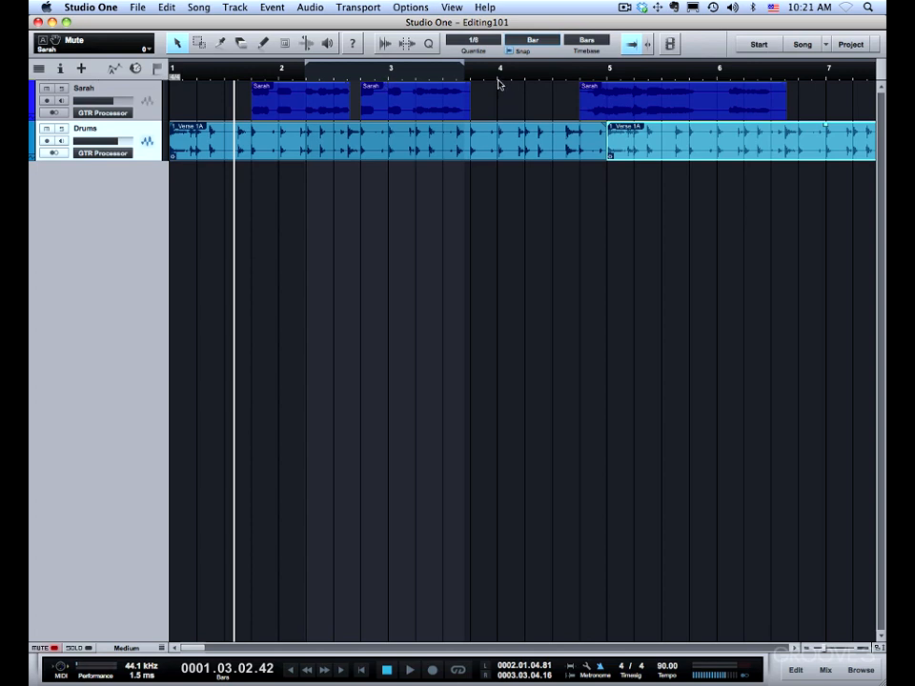
mouse_move(602, 80)
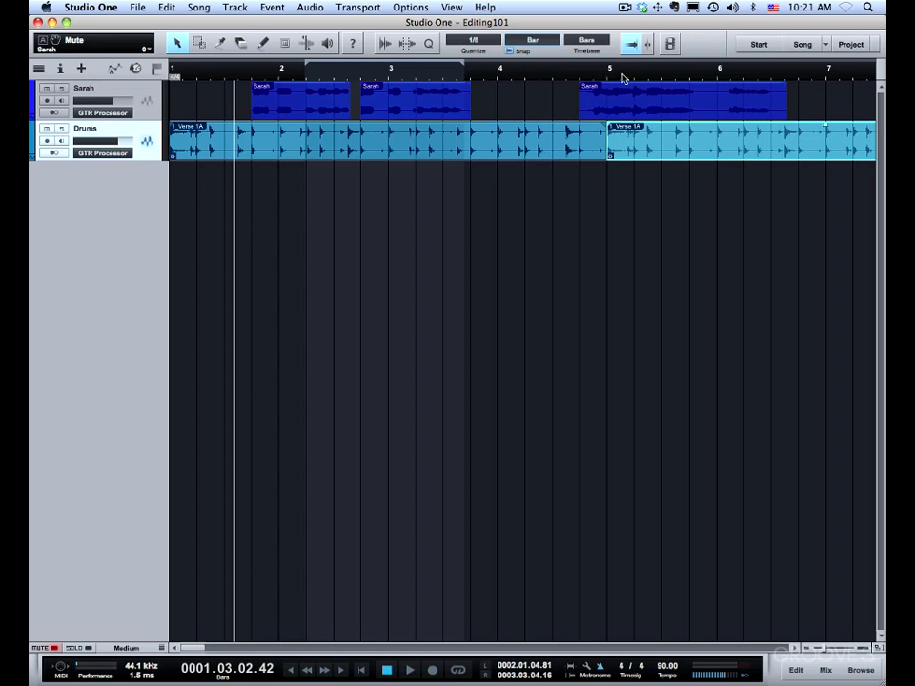
mouse_move(271, 99)
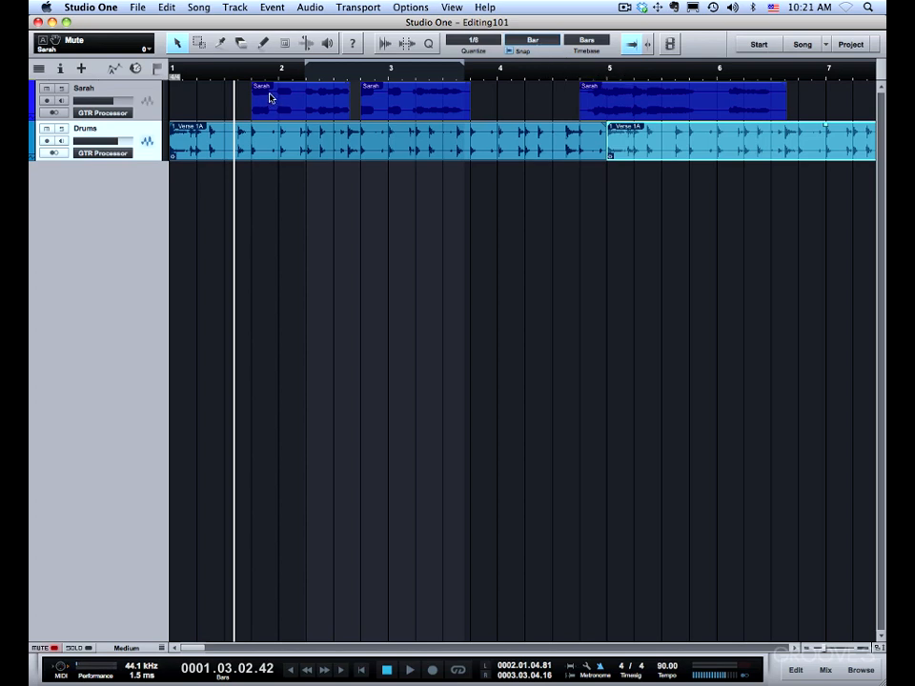
mouse_move(265, 105)
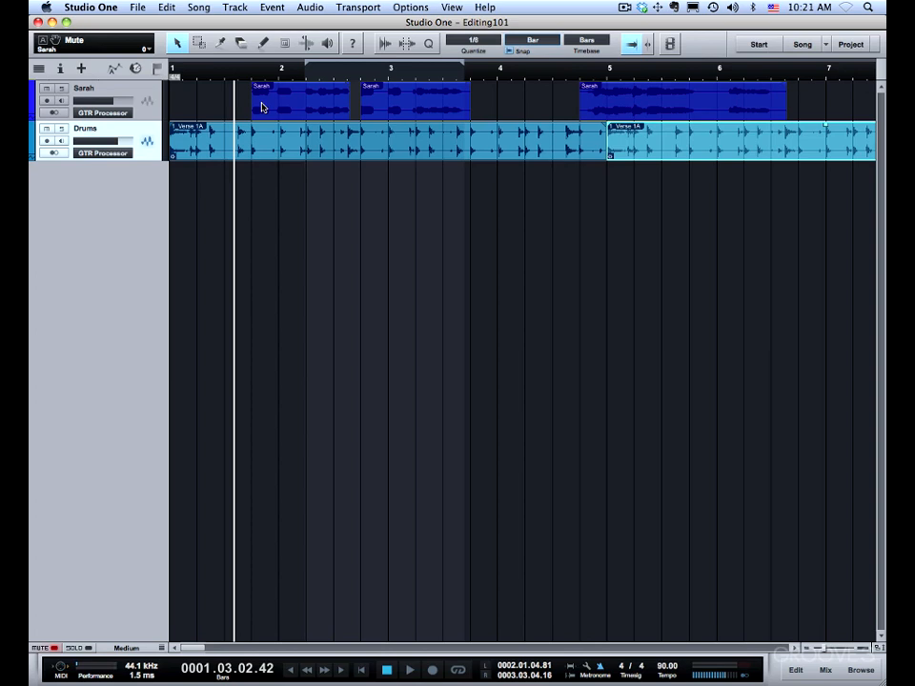
mouse_move(276, 93)
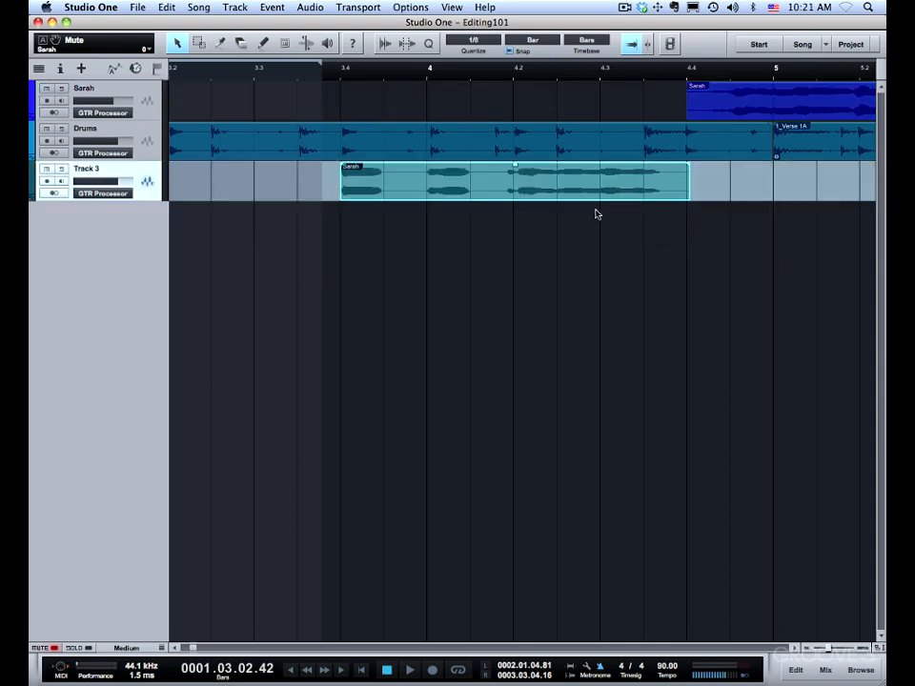
mouse_move(427, 176)
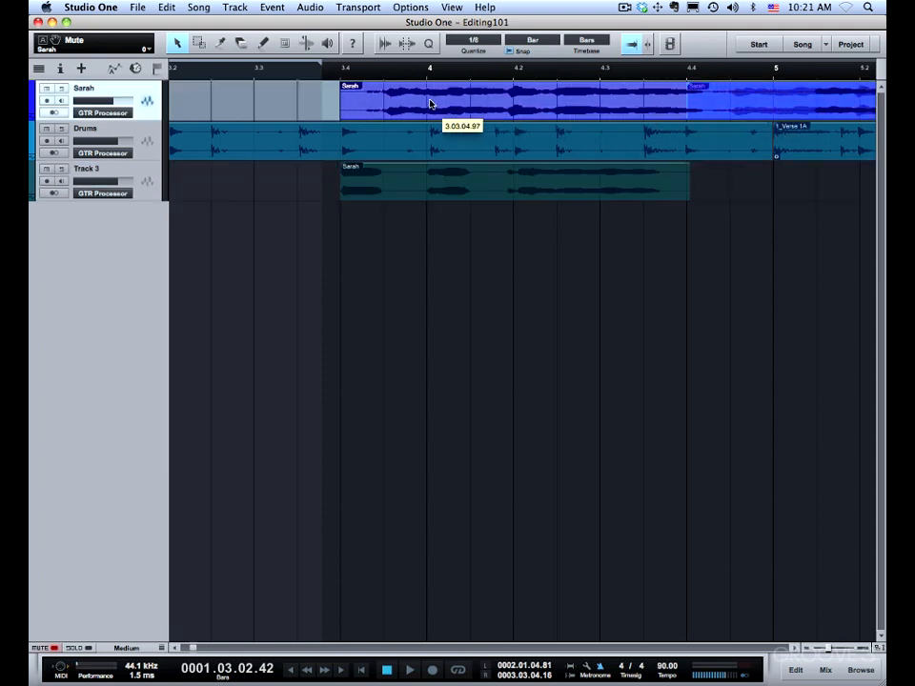
Step: Line up the Sarah vocal event's start with the new track's event near 3.4 using relative grid
click(429, 91)
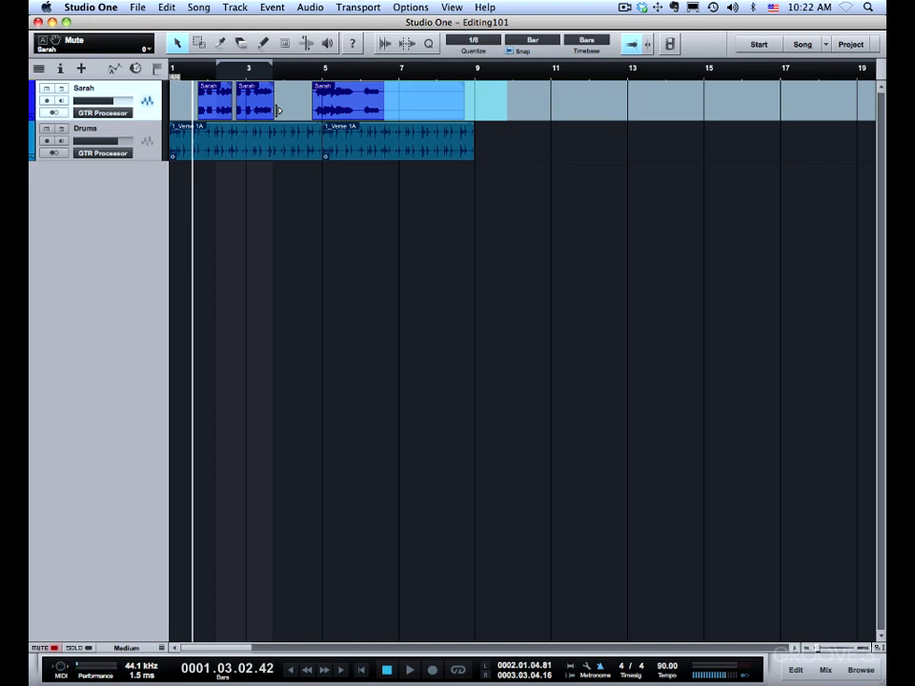
Step: Reopen the snap menu to restore Adaptive with Snap To Grid
click(532, 44)
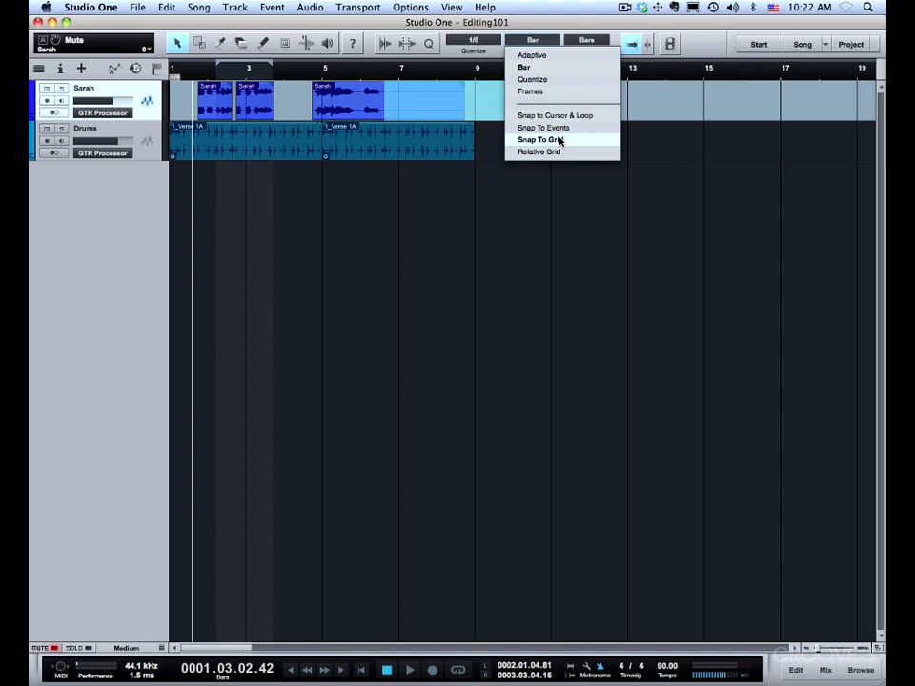
mouse_move(525, 67)
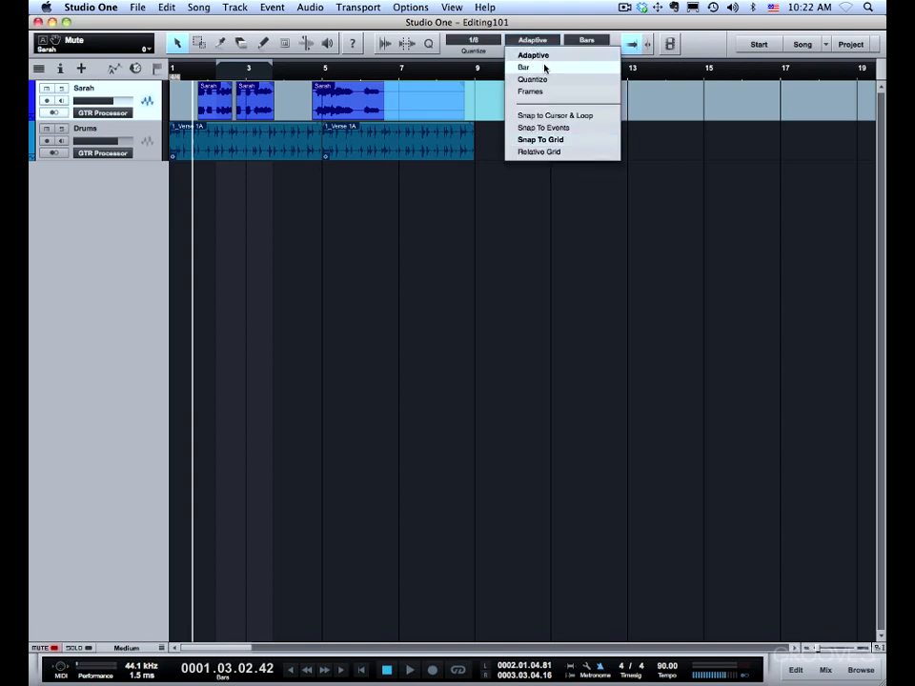
mouse_move(561, 143)
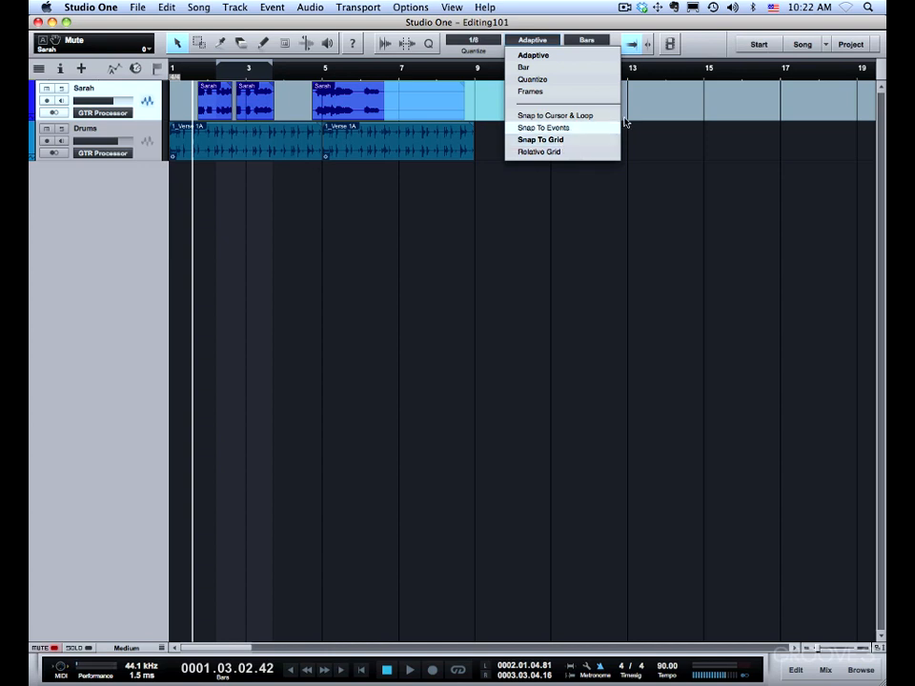
mouse_move(539, 139)
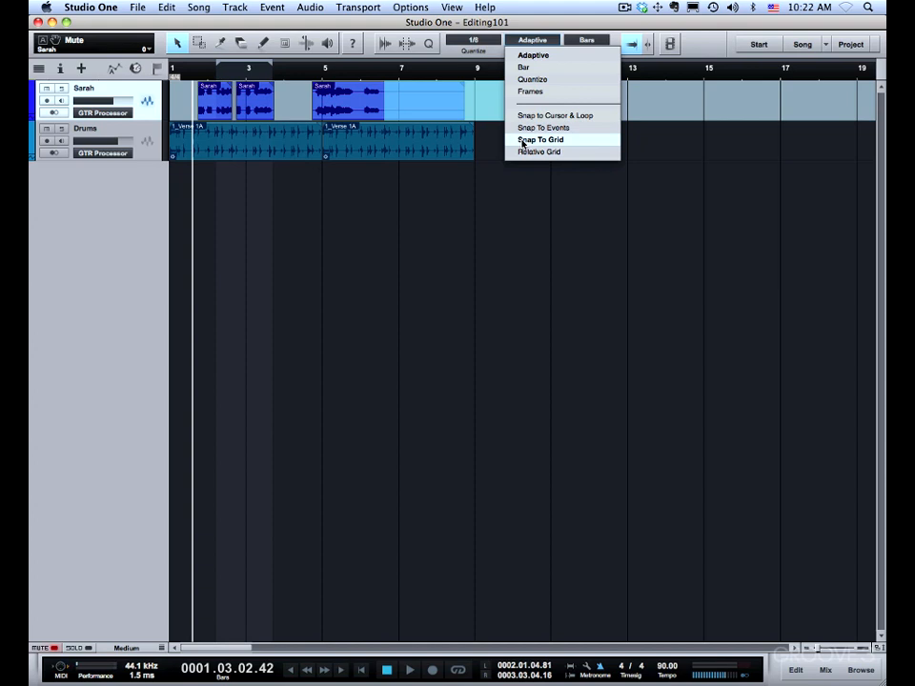